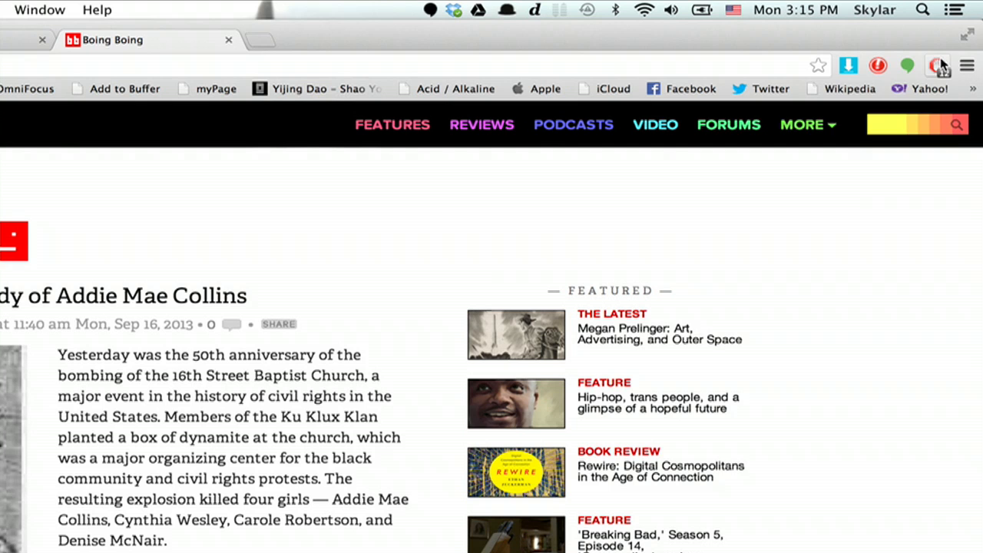
Step: Open AdBlock's popup menu (12 ads blocked on this page) and go to its Options page
{"action": "left_click", "coordinate": [937, 65]}
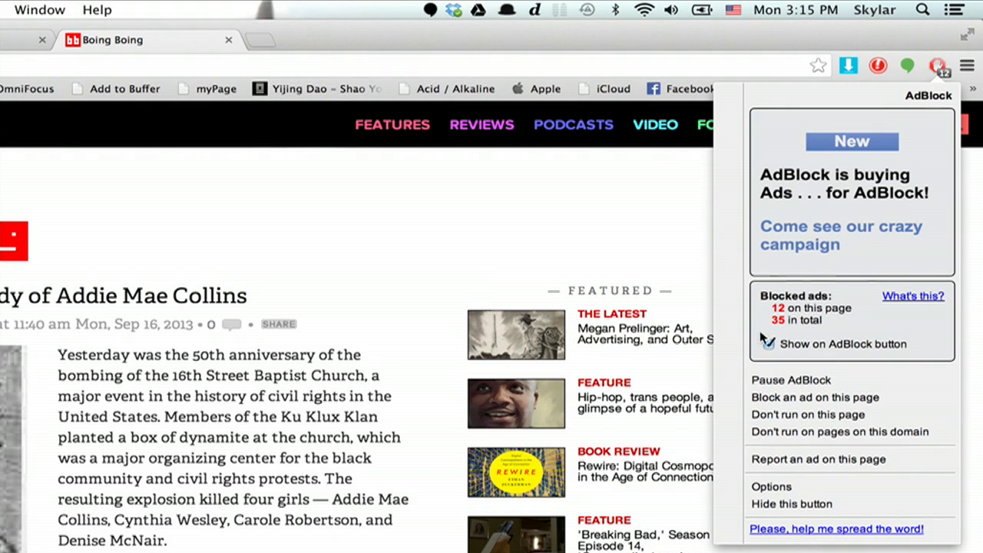
{"action": "left_click", "coordinate": [768, 344]}
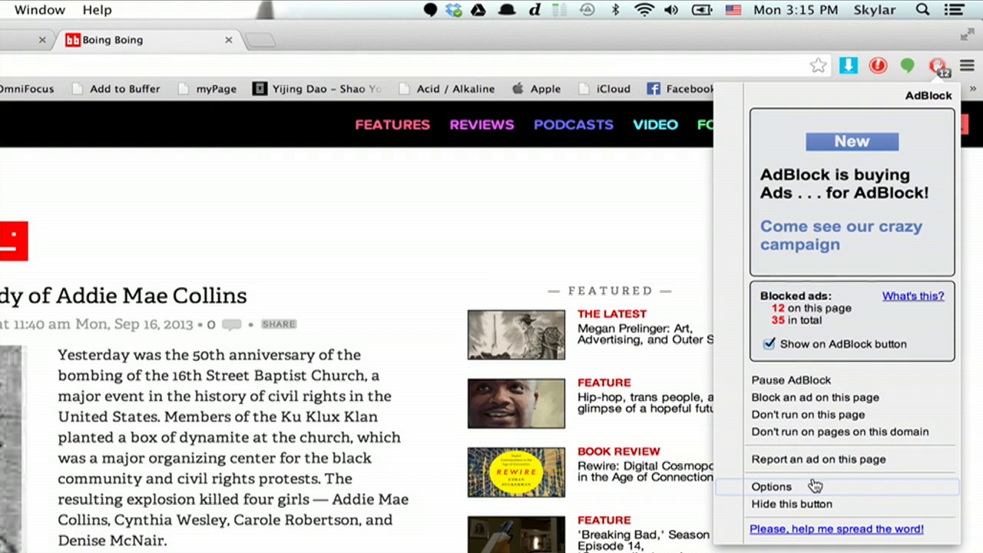
{"action": "mouse_move", "coordinate": [813, 397]}
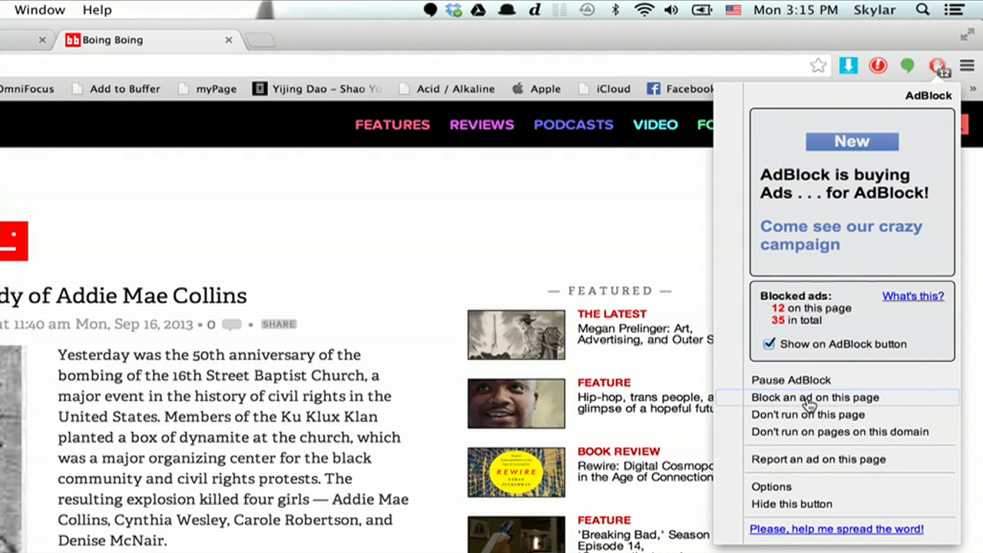
{"action": "mouse_move", "coordinate": [822, 419]}
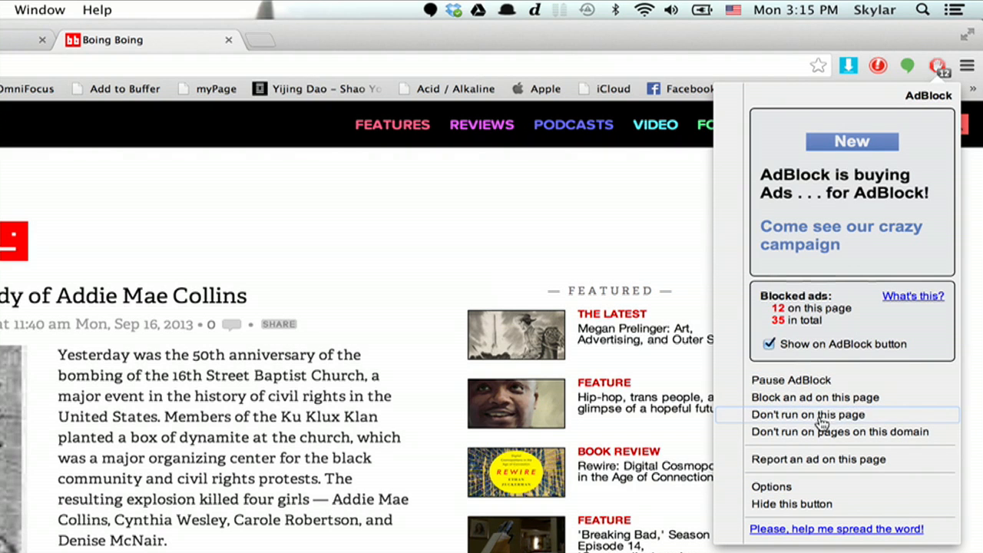
{"action": "mouse_move", "coordinate": [819, 437]}
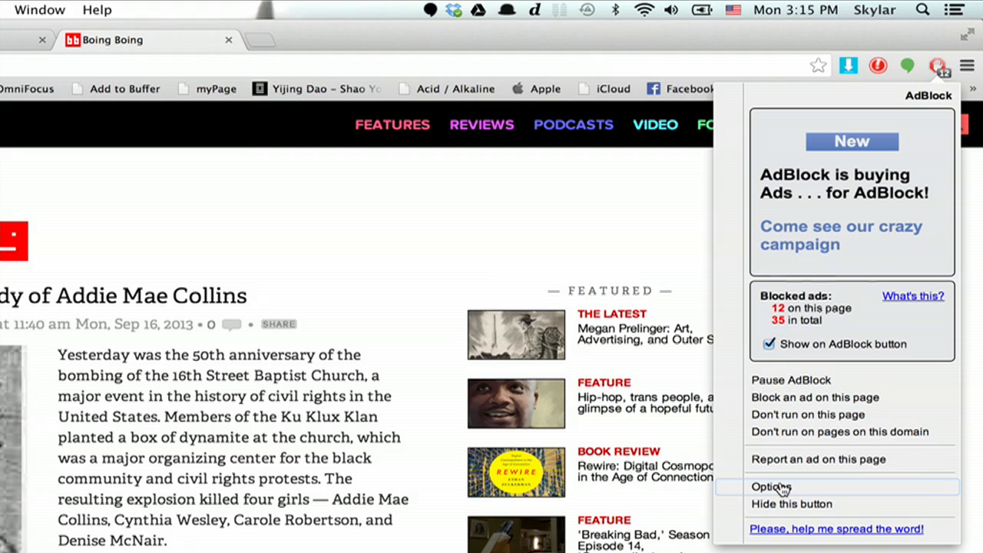
{"action": "left_click", "coordinate": [770, 486]}
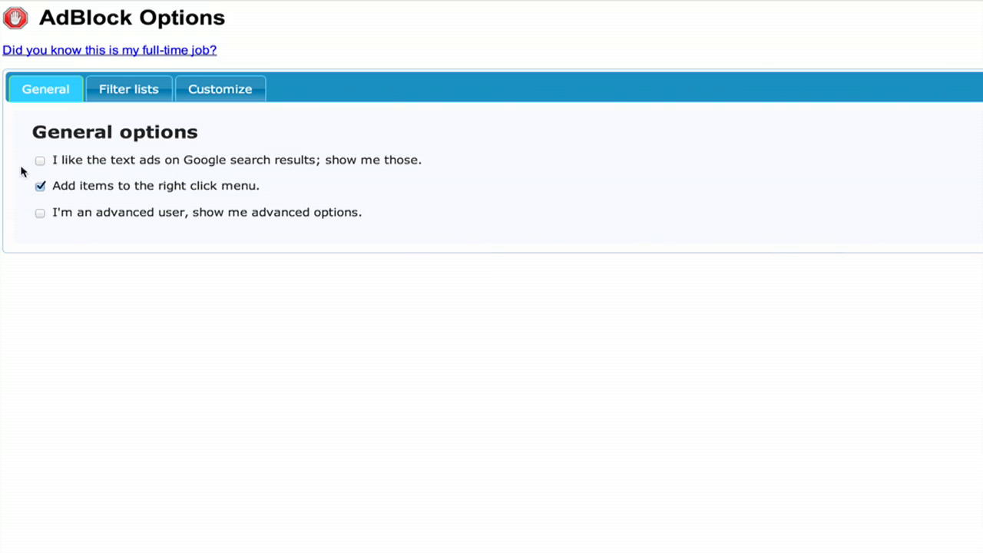
Step: Enable 'I'm an advanced user' and view the Filter lists subscriptions
{"action": "left_click", "coordinate": [40, 213]}
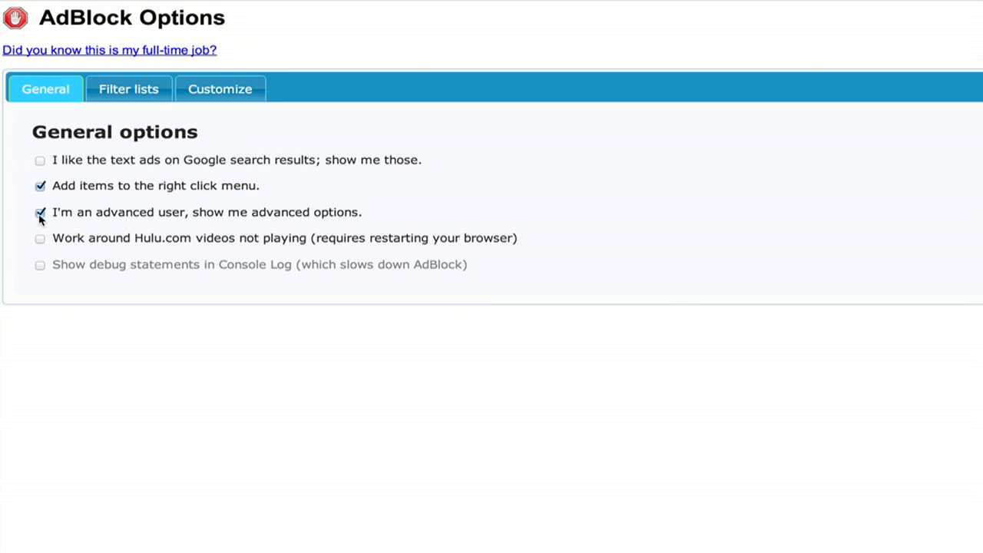
{"action": "mouse_move", "coordinate": [141, 218]}
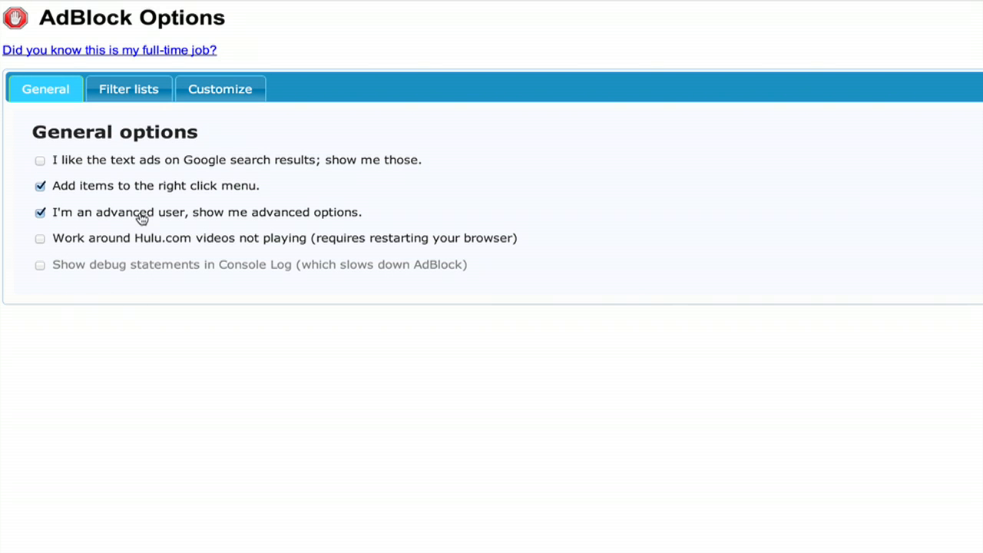
{"action": "left_click", "coordinate": [128, 88]}
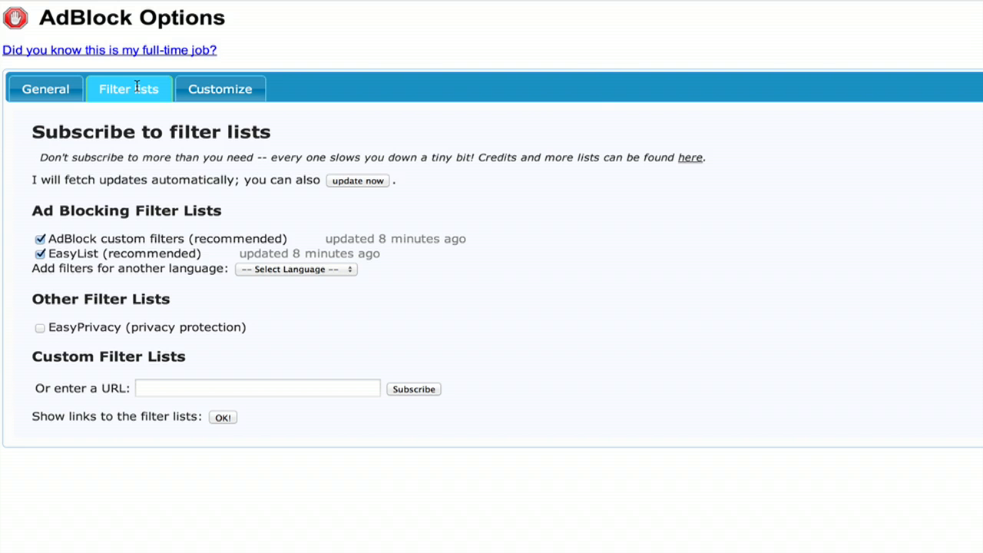
{"action": "mouse_move", "coordinate": [220, 88]}
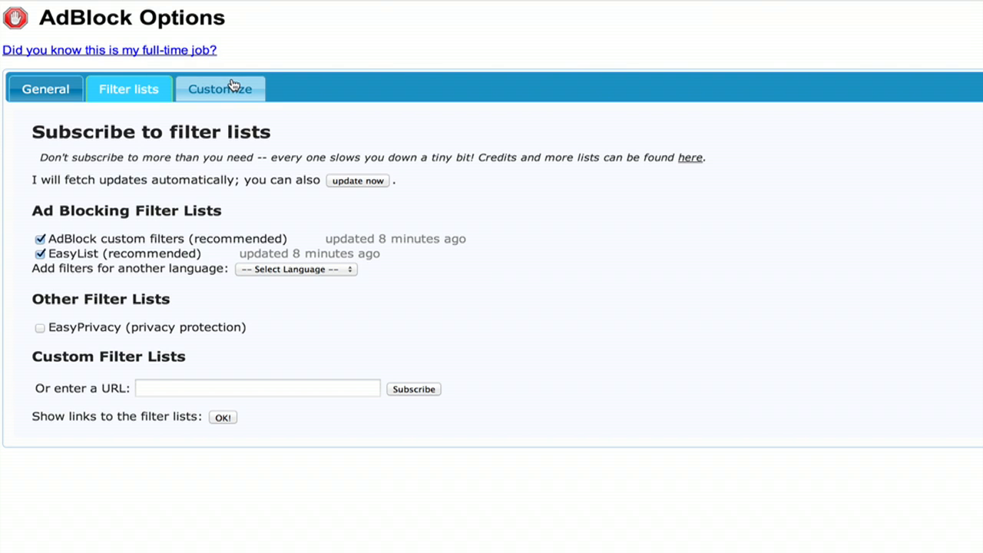
Step: Switch AdBlock Options to the Customize tab
{"action": "left_click", "coordinate": [219, 88]}
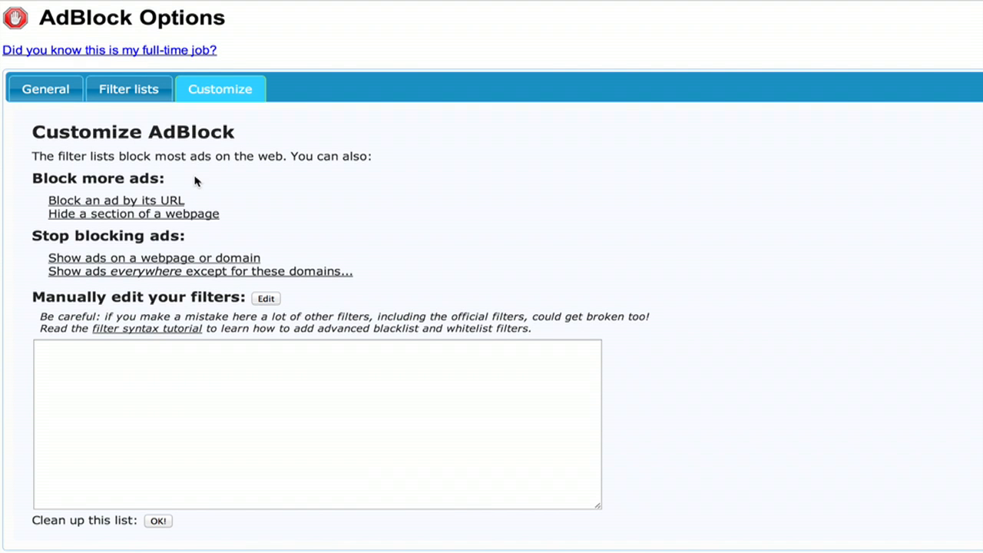
{"action": "mouse_move", "coordinate": [142, 383]}
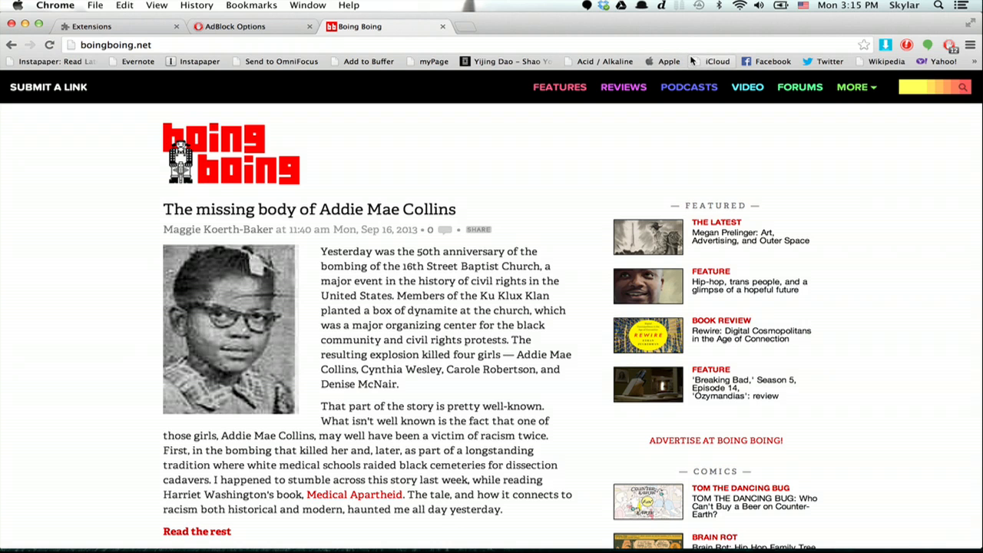
Step: Go from Chrome's Settings sidebar to Extensions and open AdBlock's Options
{"action": "left_click", "coordinate": [969, 45]}
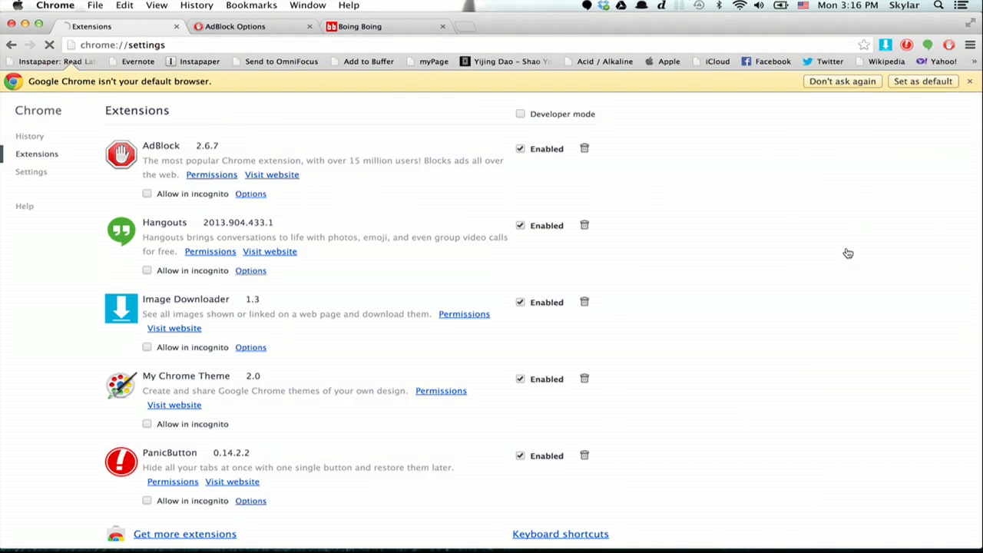
{"action": "left_click", "coordinate": [31, 149]}
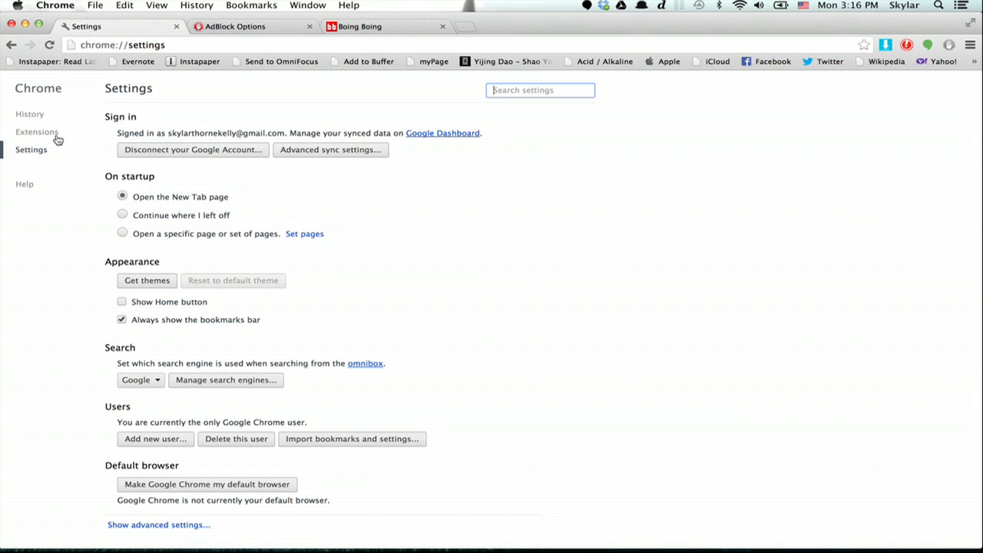
{"action": "left_click", "coordinate": [37, 131]}
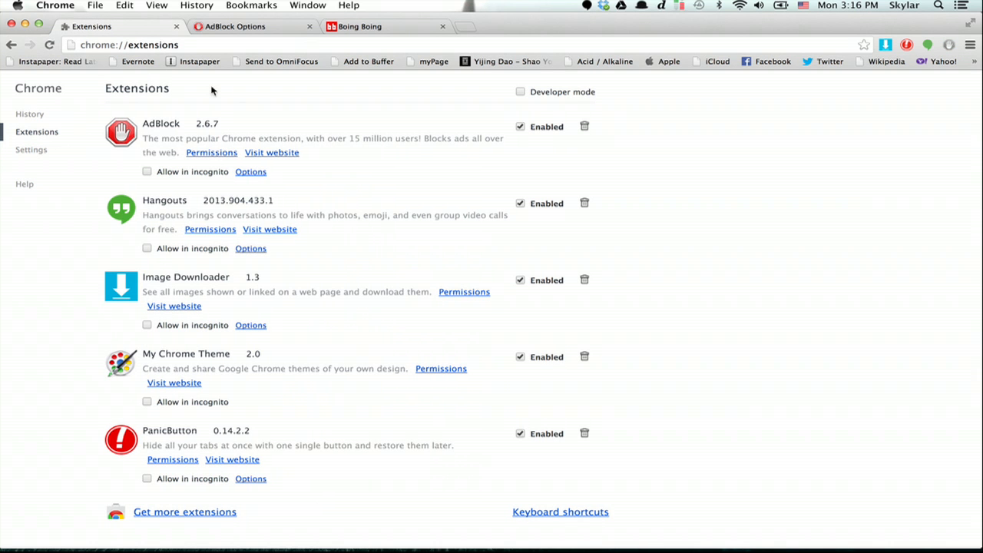
{"action": "mouse_move", "coordinate": [260, 184]}
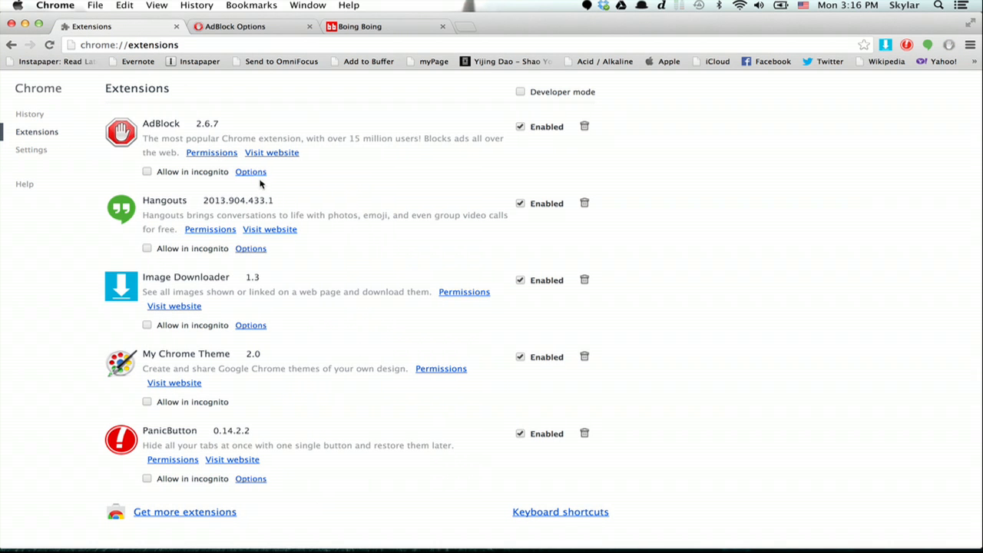
{"action": "left_click", "coordinate": [250, 171]}
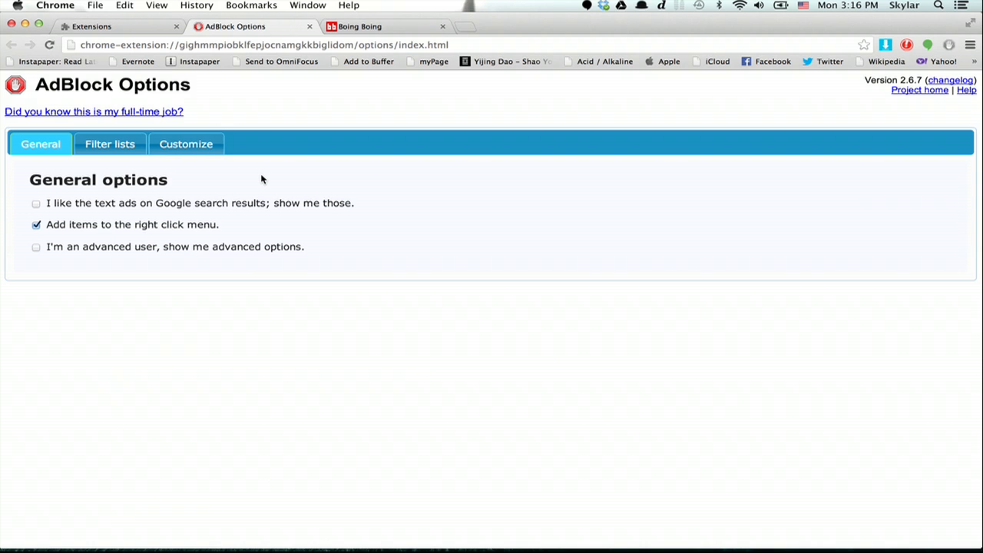